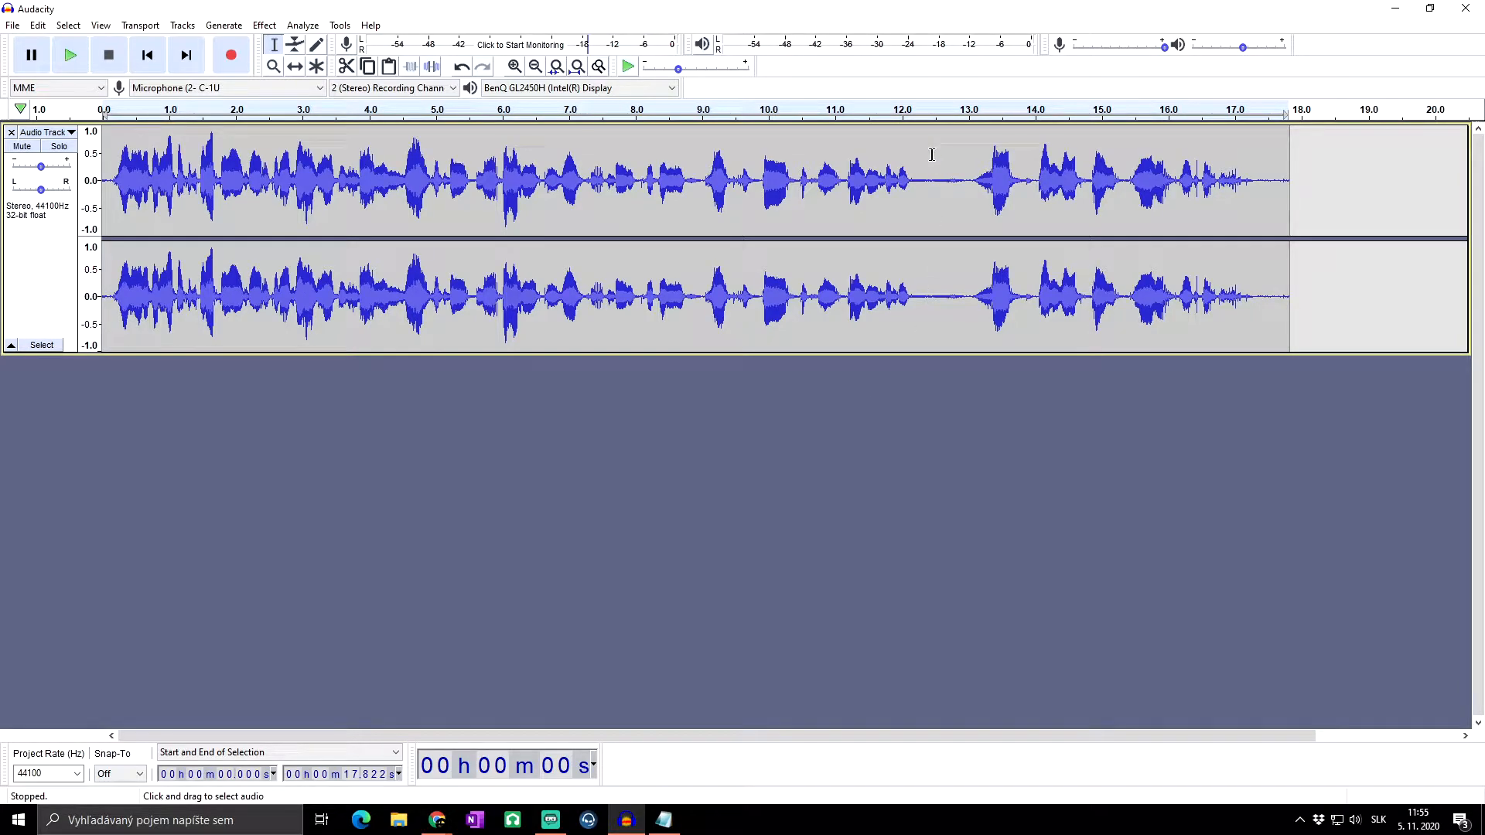
Cut and delete a short sliver at the very start of the track.
left_click(123, 180)
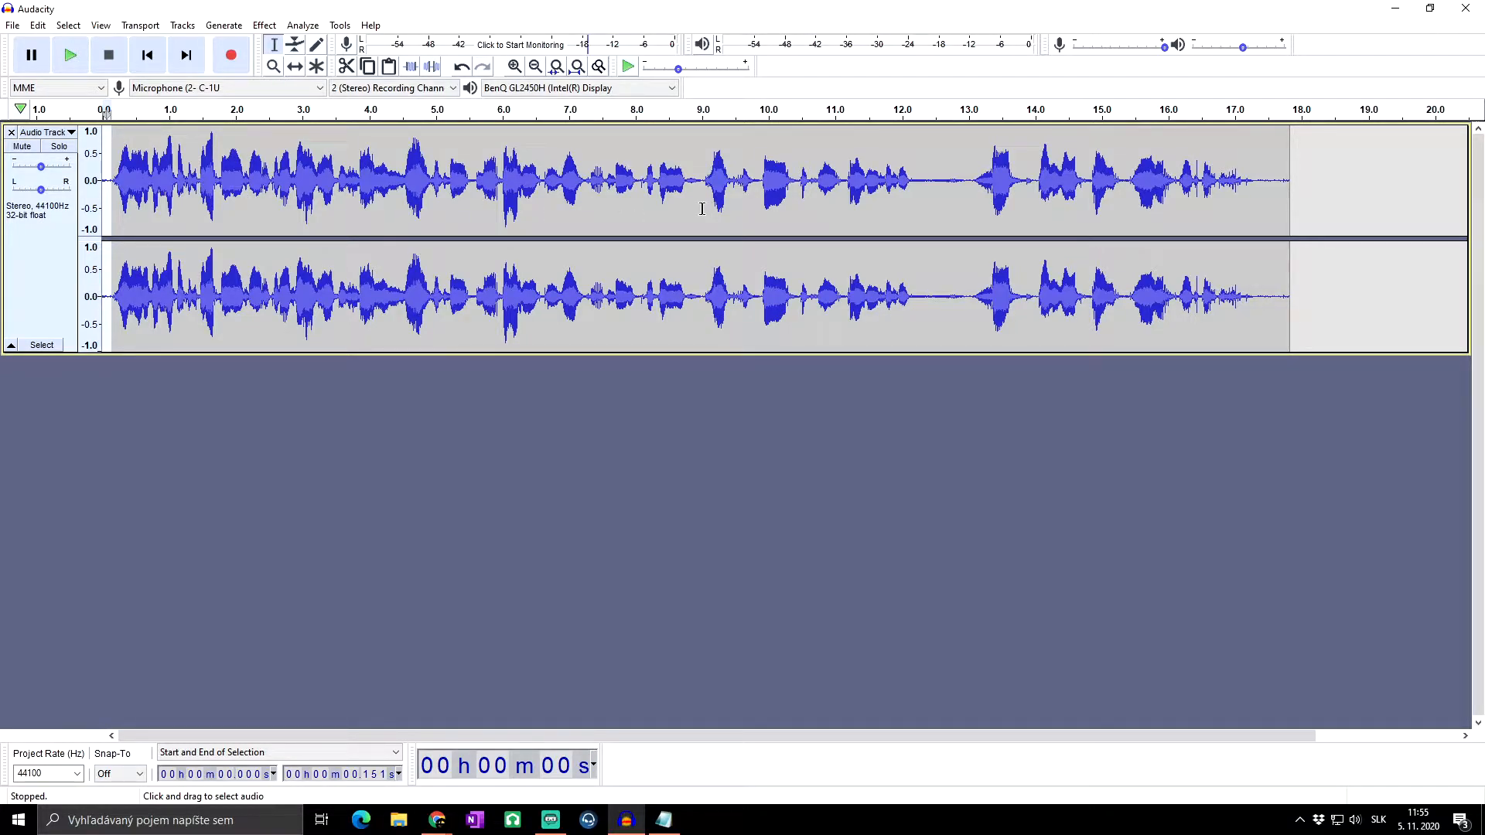
mouse_move(671, 418)
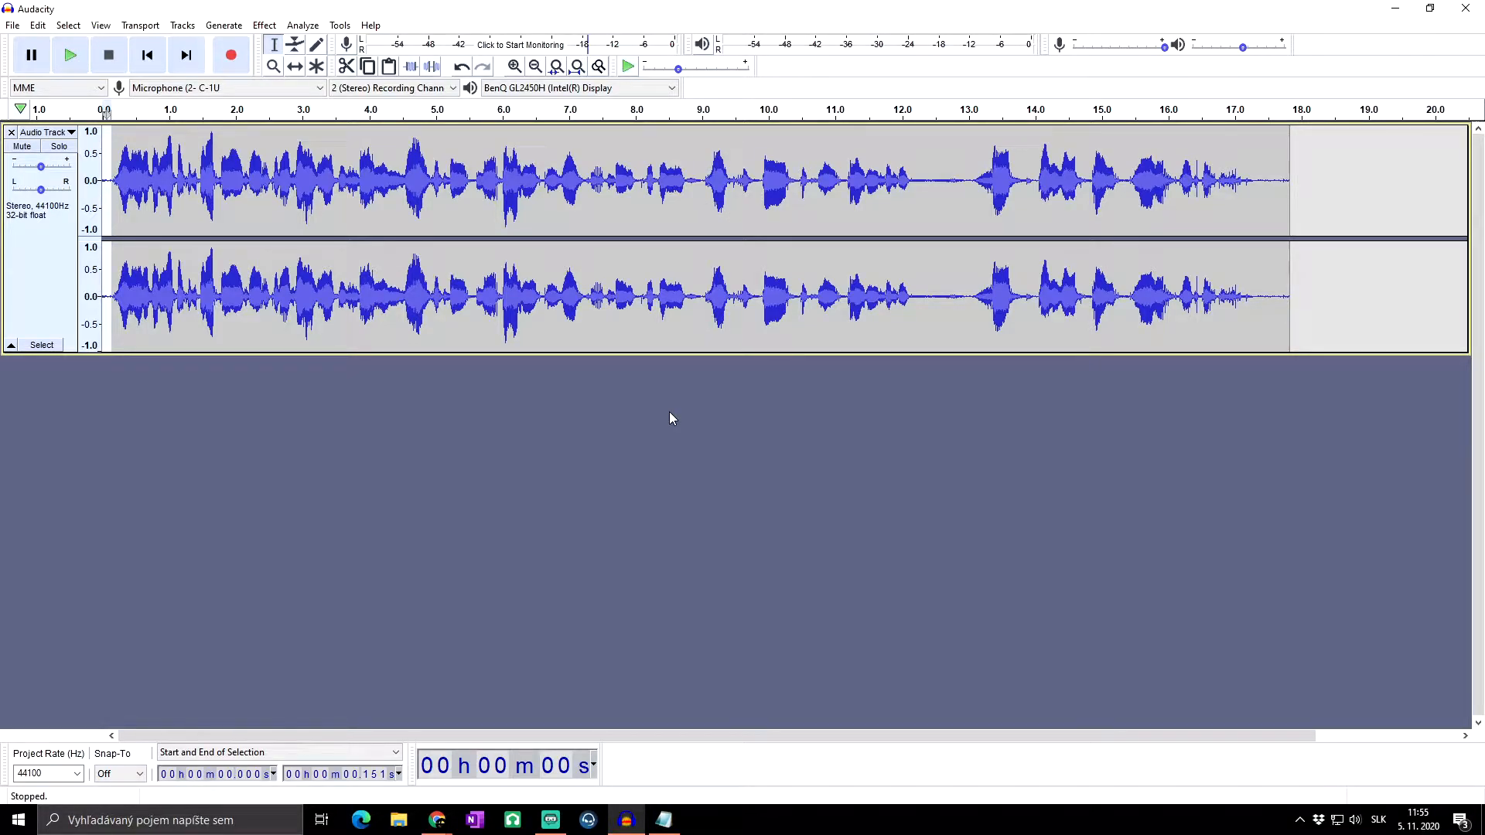
key("ctrl+x")
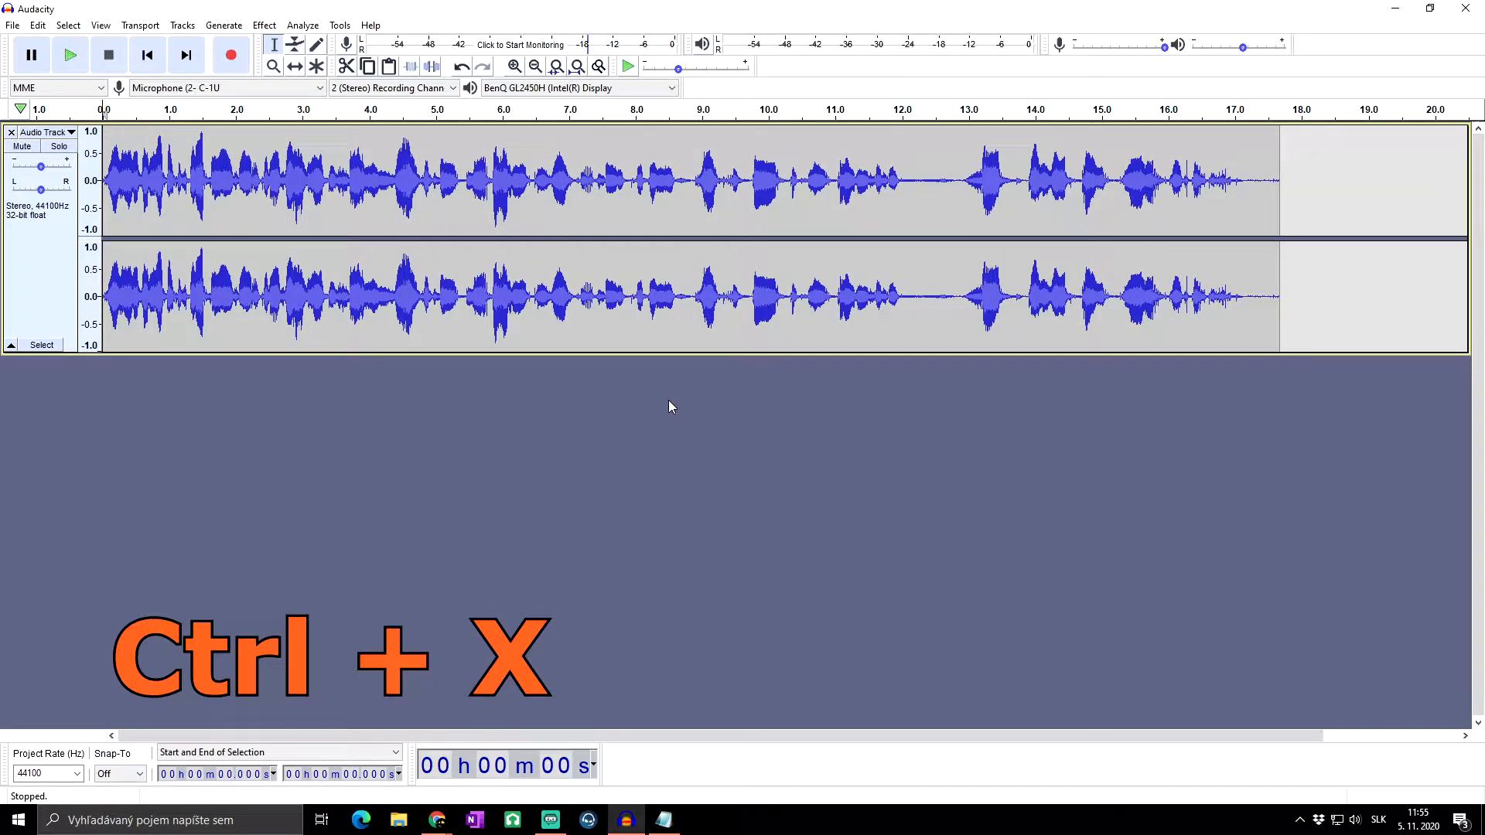
key("ctrl+x")
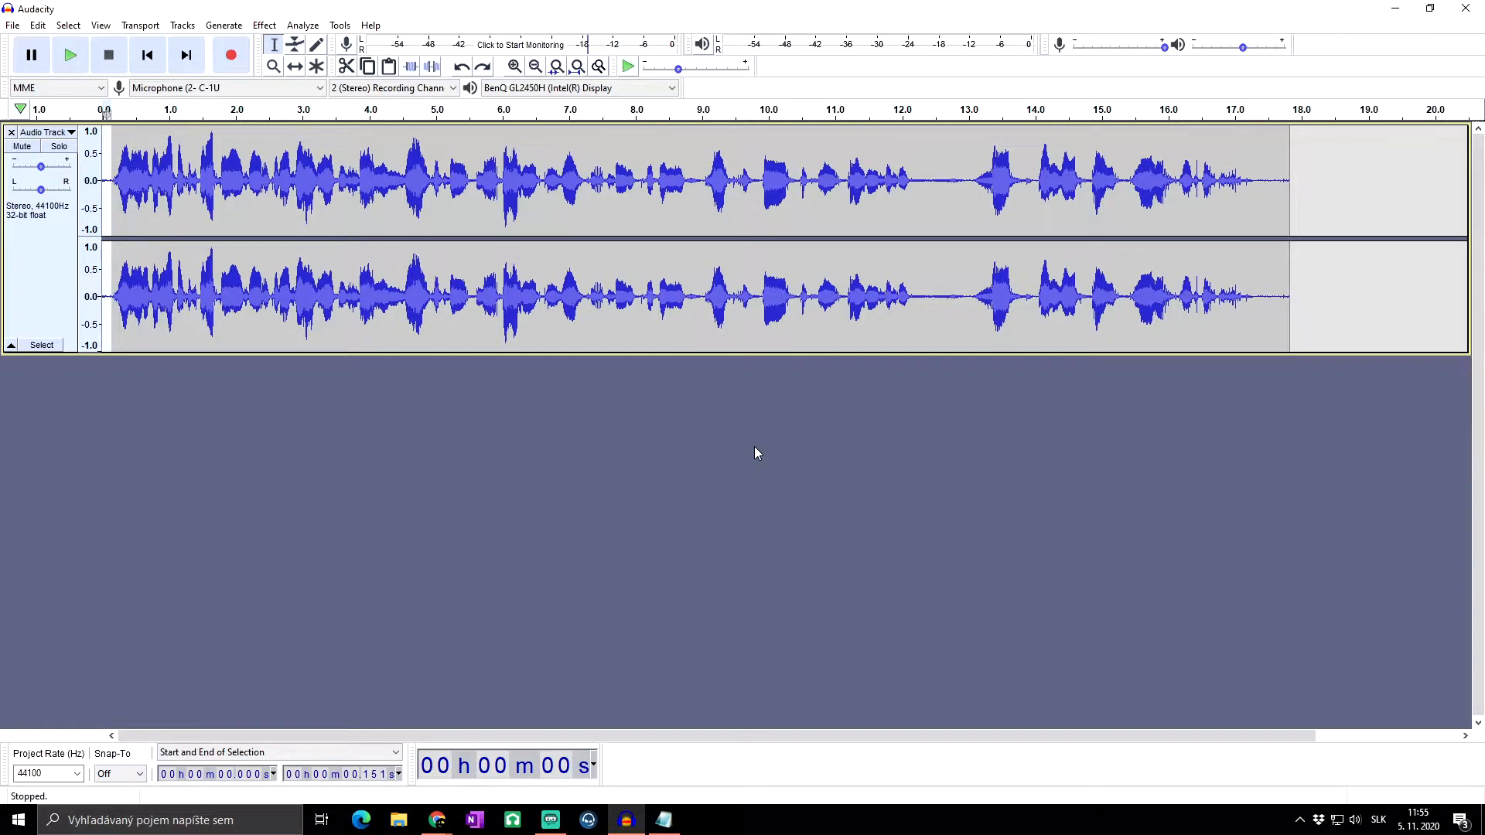
key("Backspace")
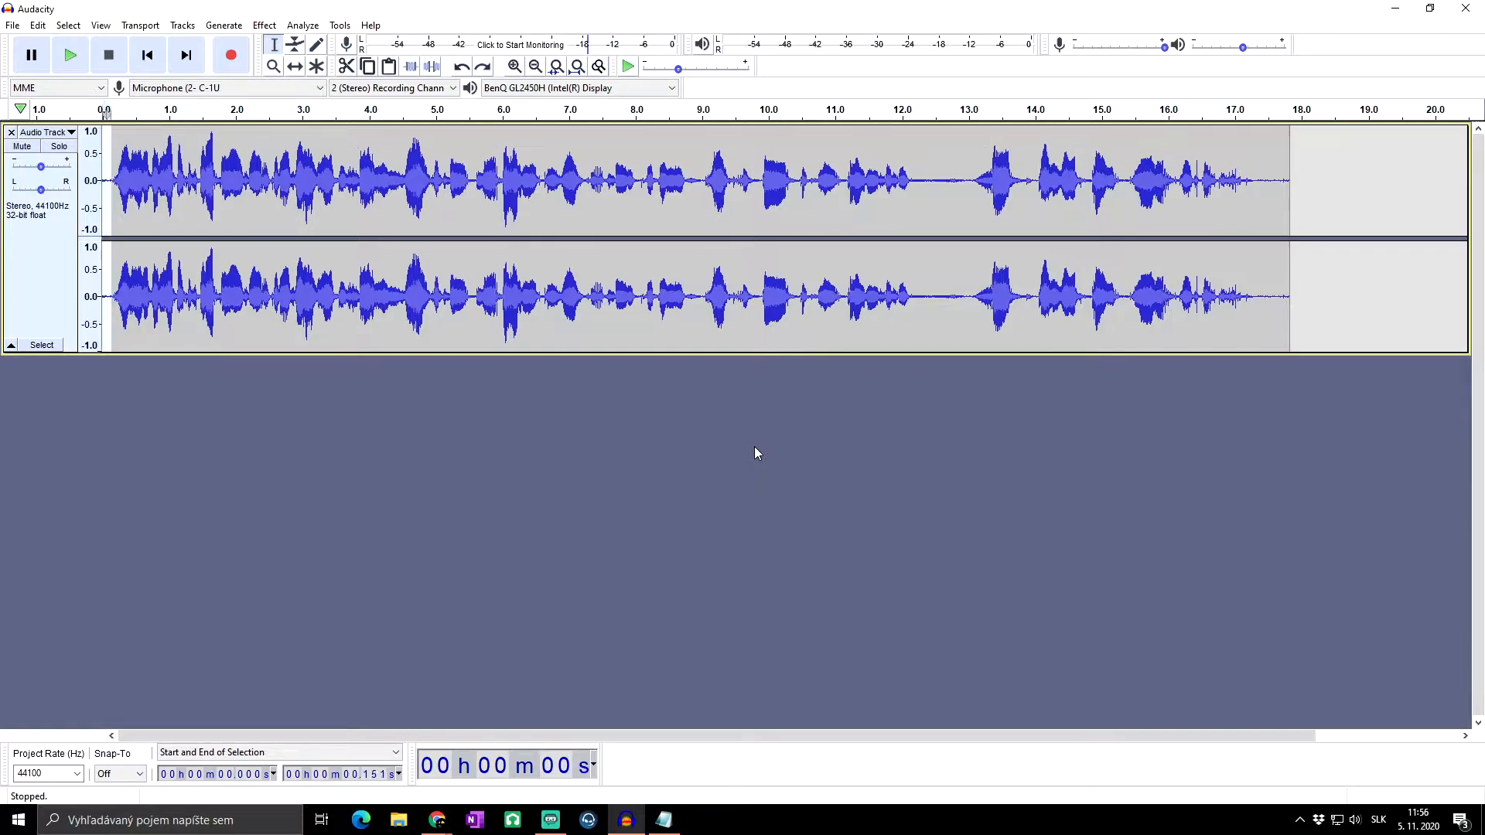
key("delete")
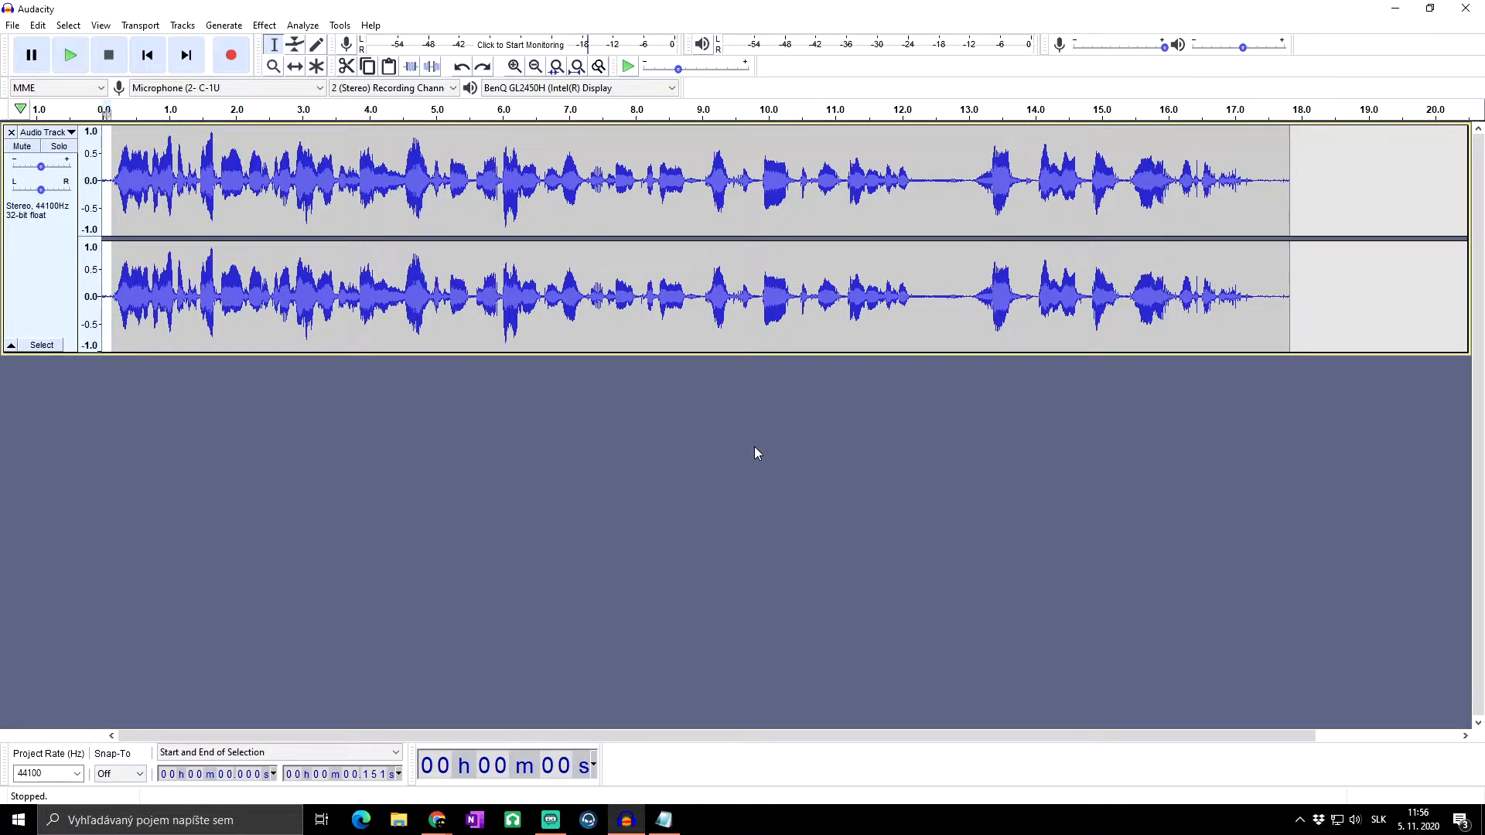
key("ctrl+k")
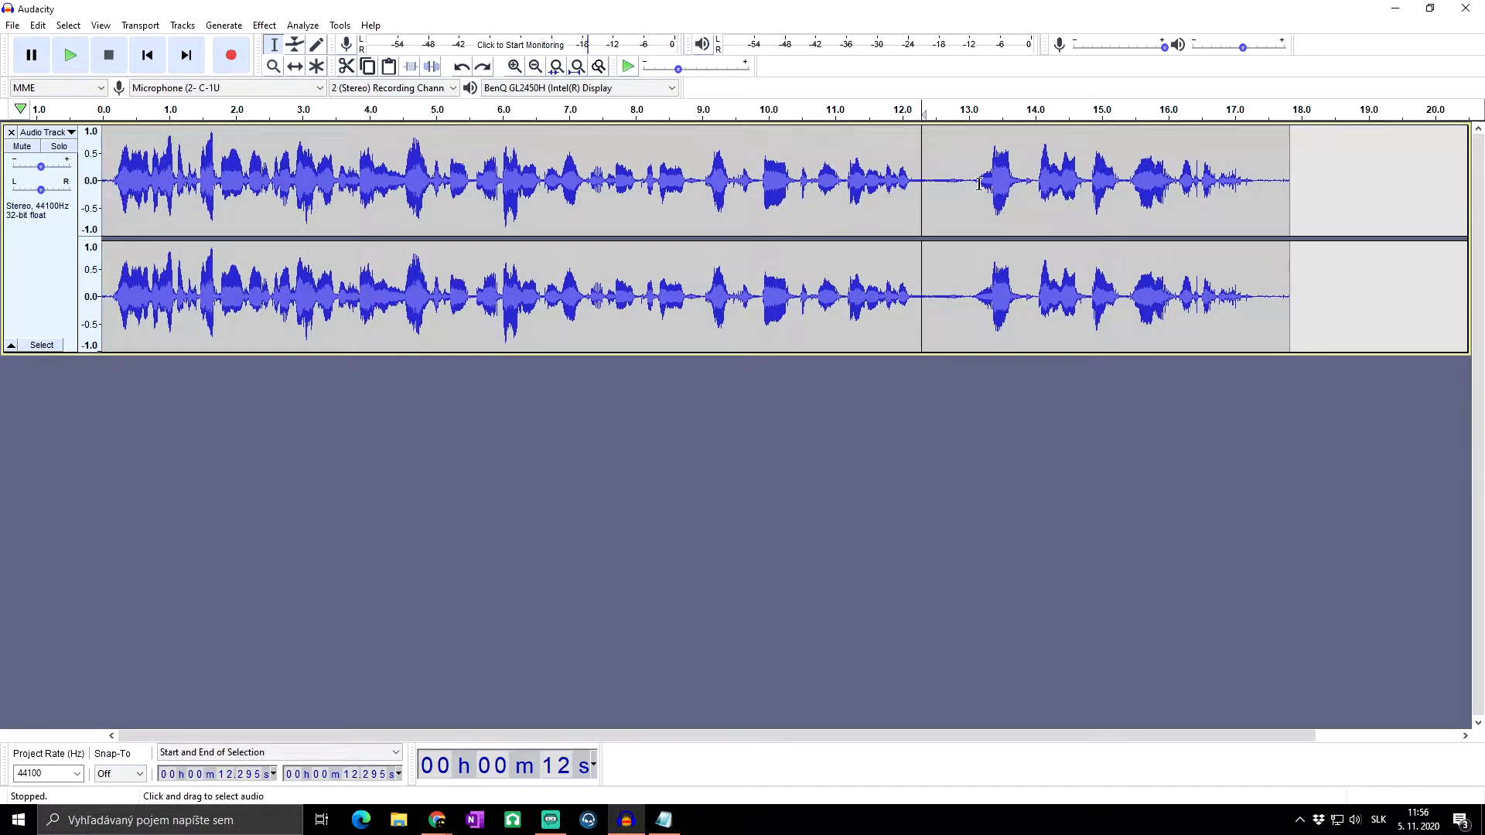
Select the quiet 12–13 s stretch and split-delete it, leaving a gap.
left_click_drag(904, 181, 968, 181)
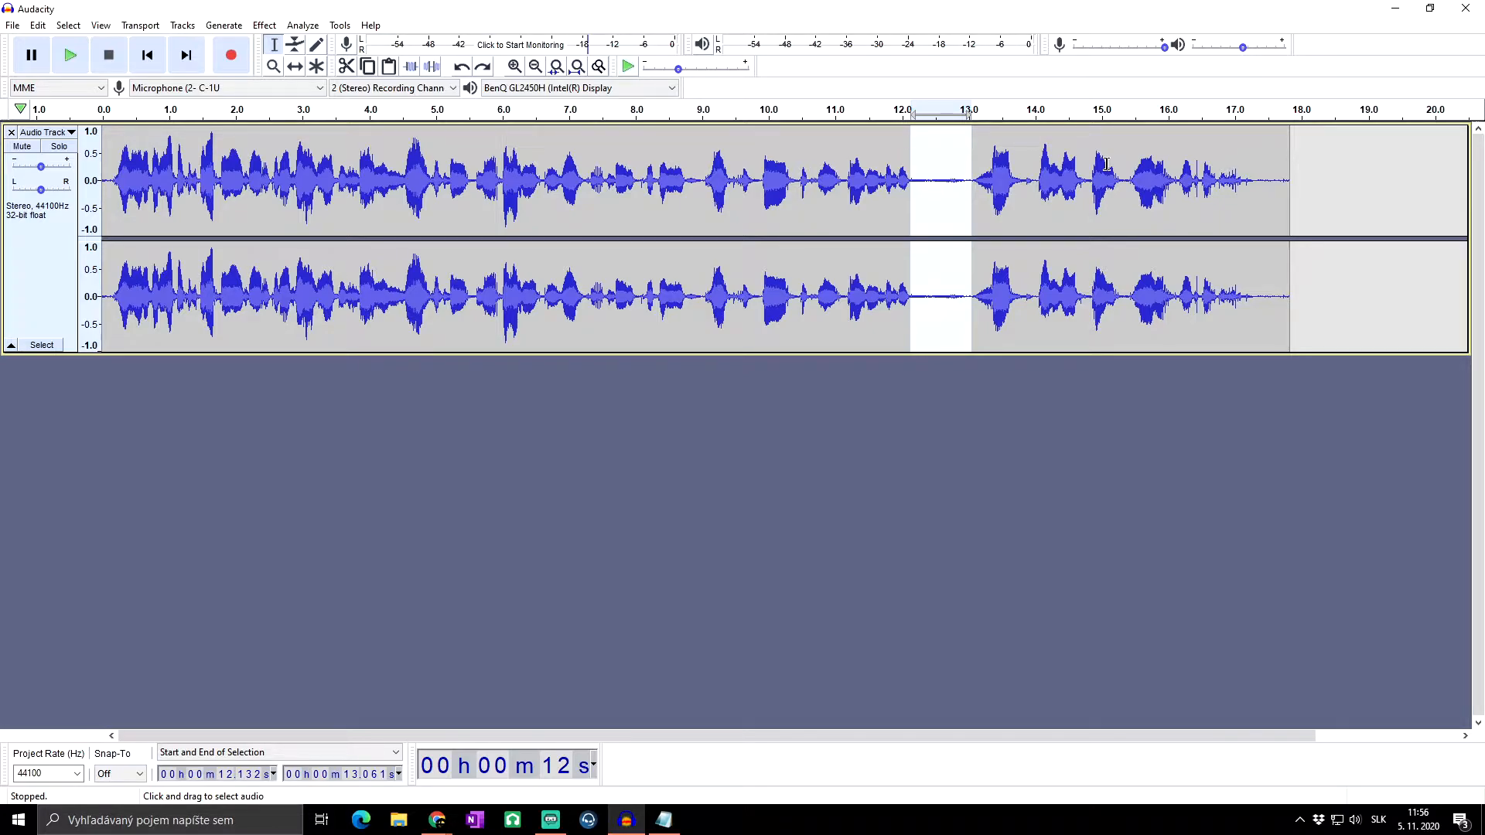
key("ctrl+alt+x")
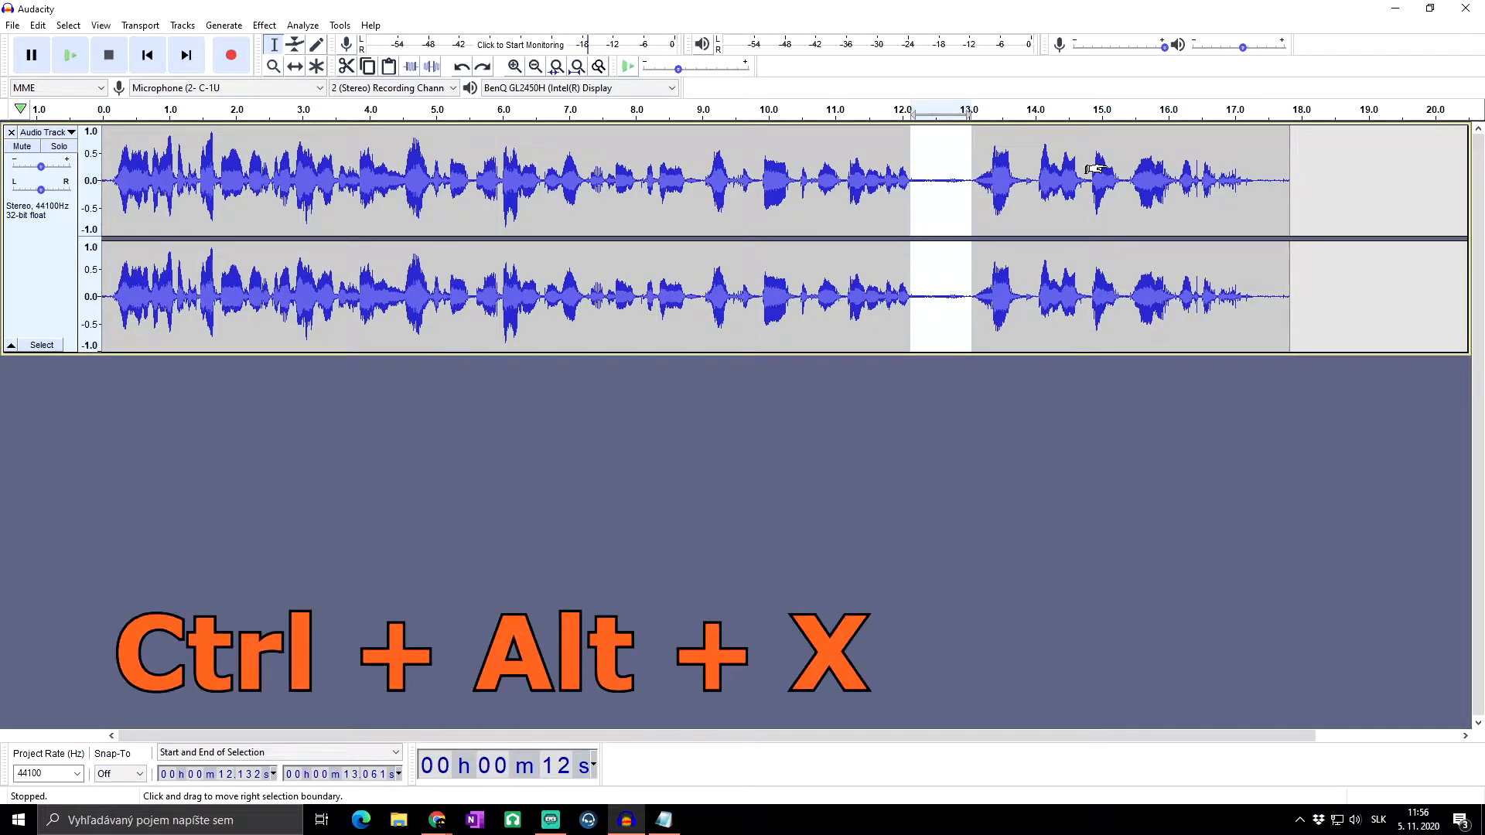
key("ctrl+alt+x")
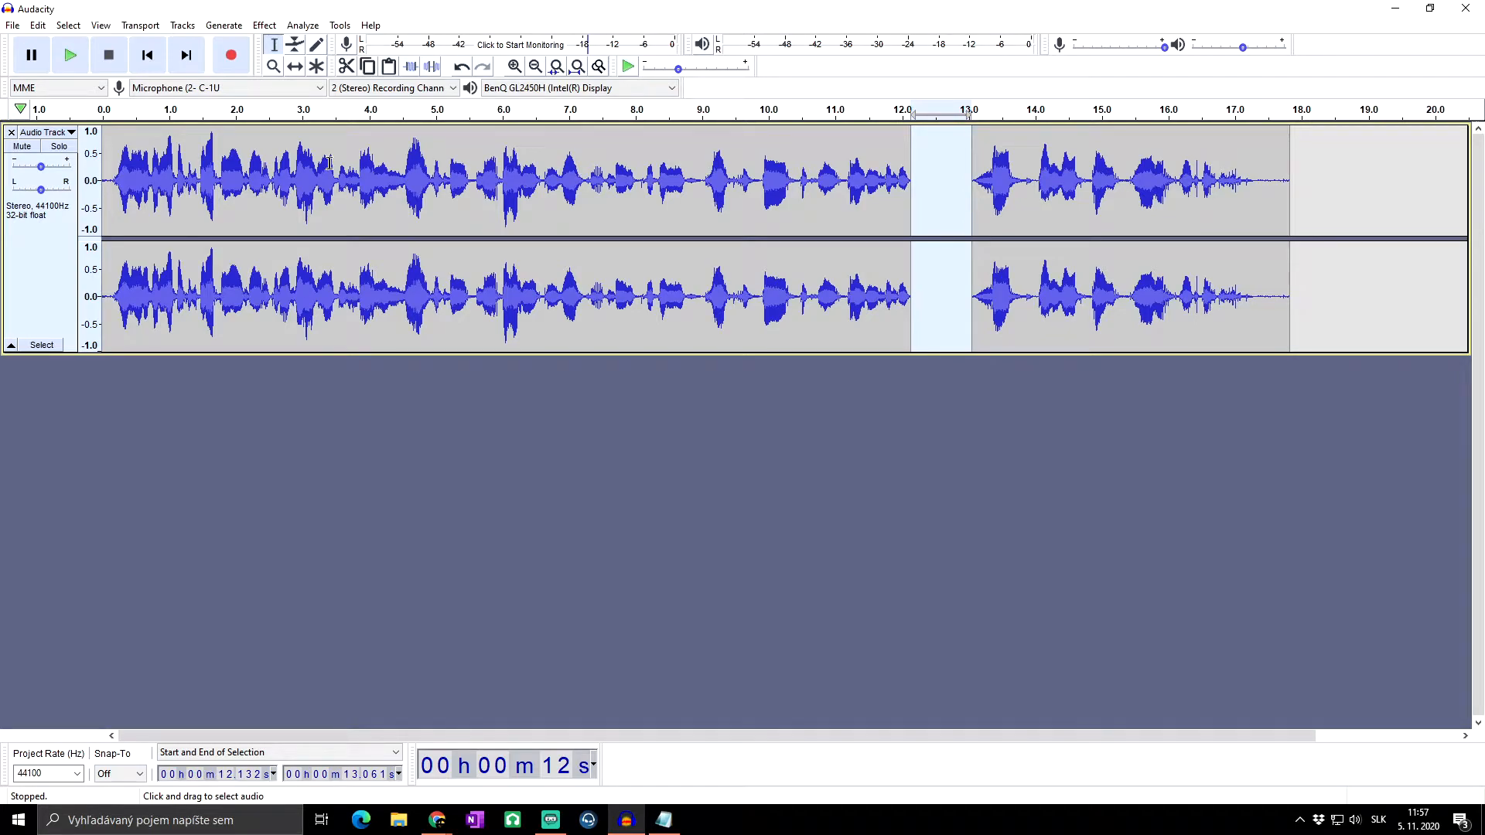
mouse_move(999, 143)
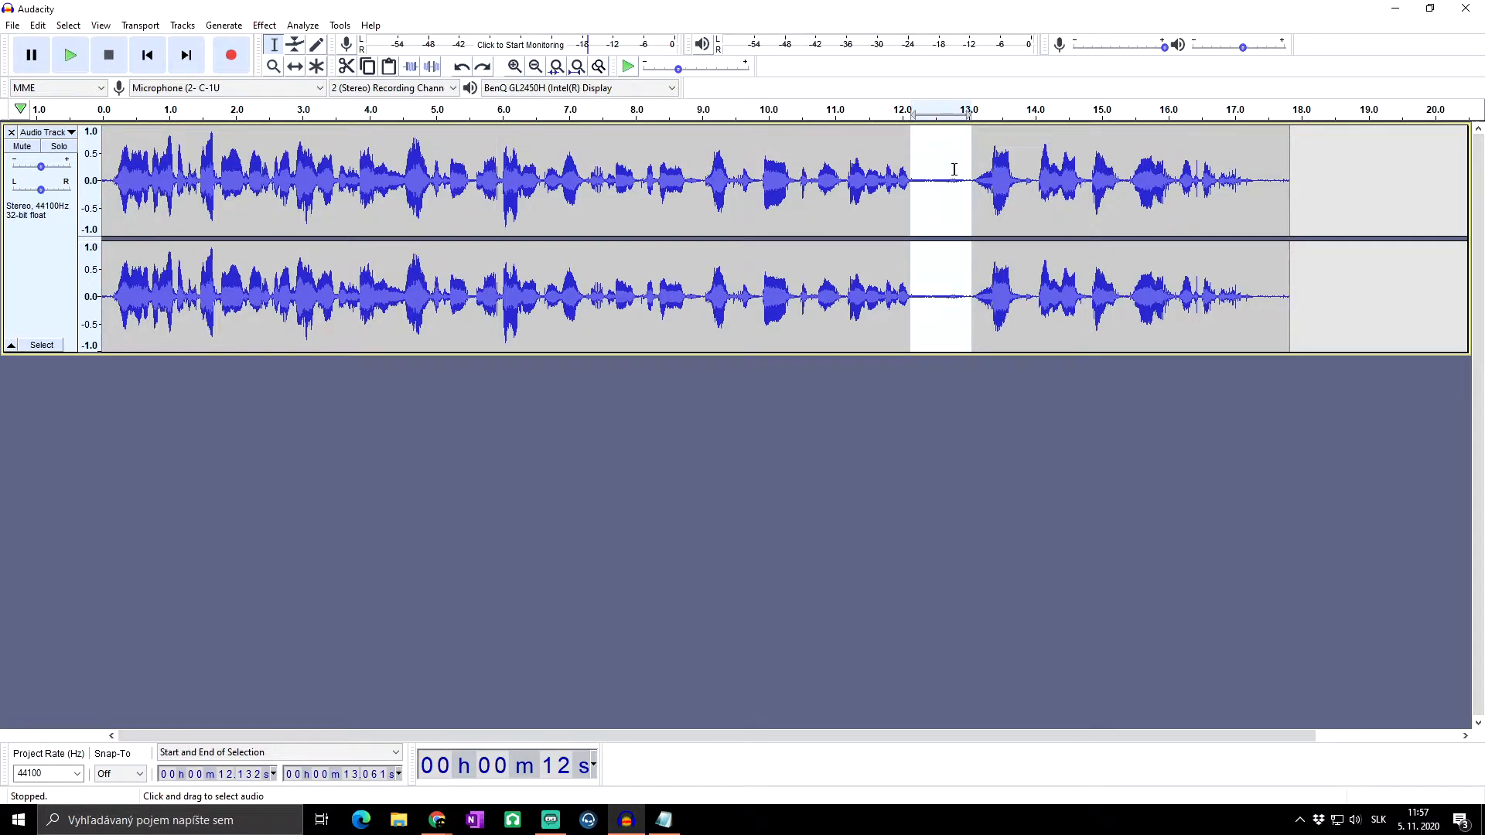
key("ctrl+alt+k")
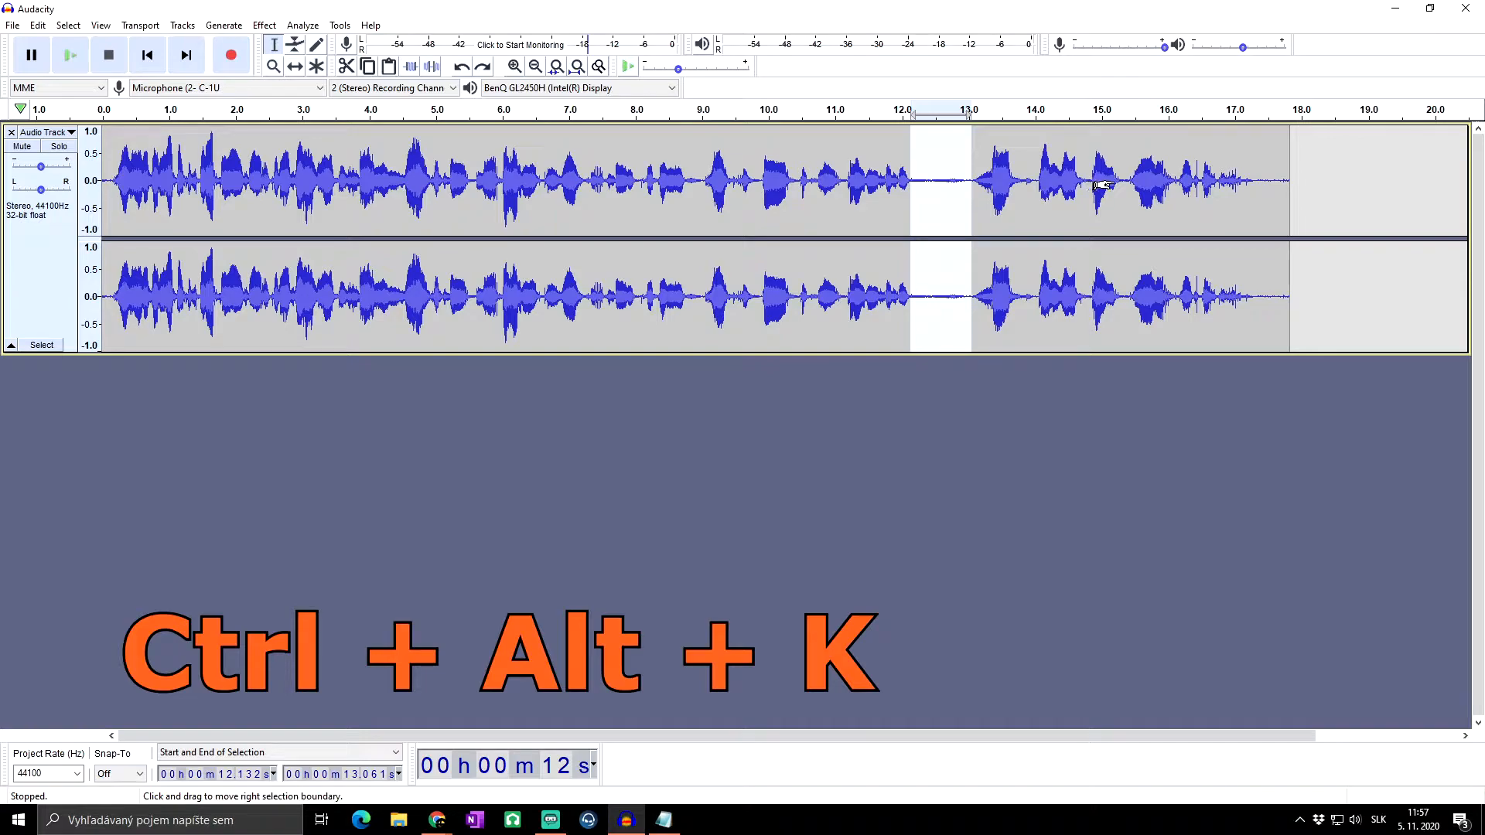
key("ctrl+alt+k")
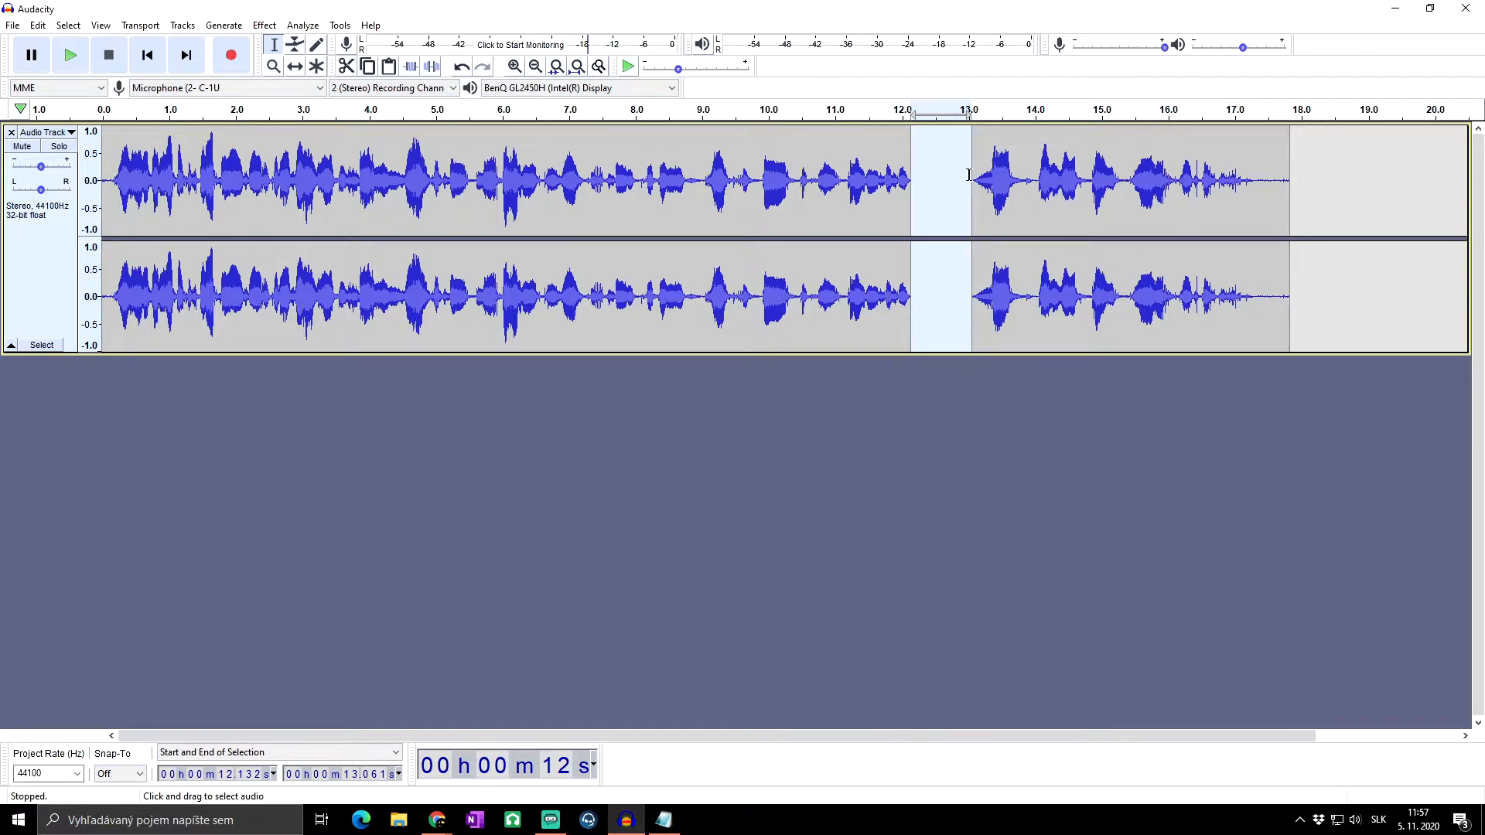
mouse_move(940, 157)
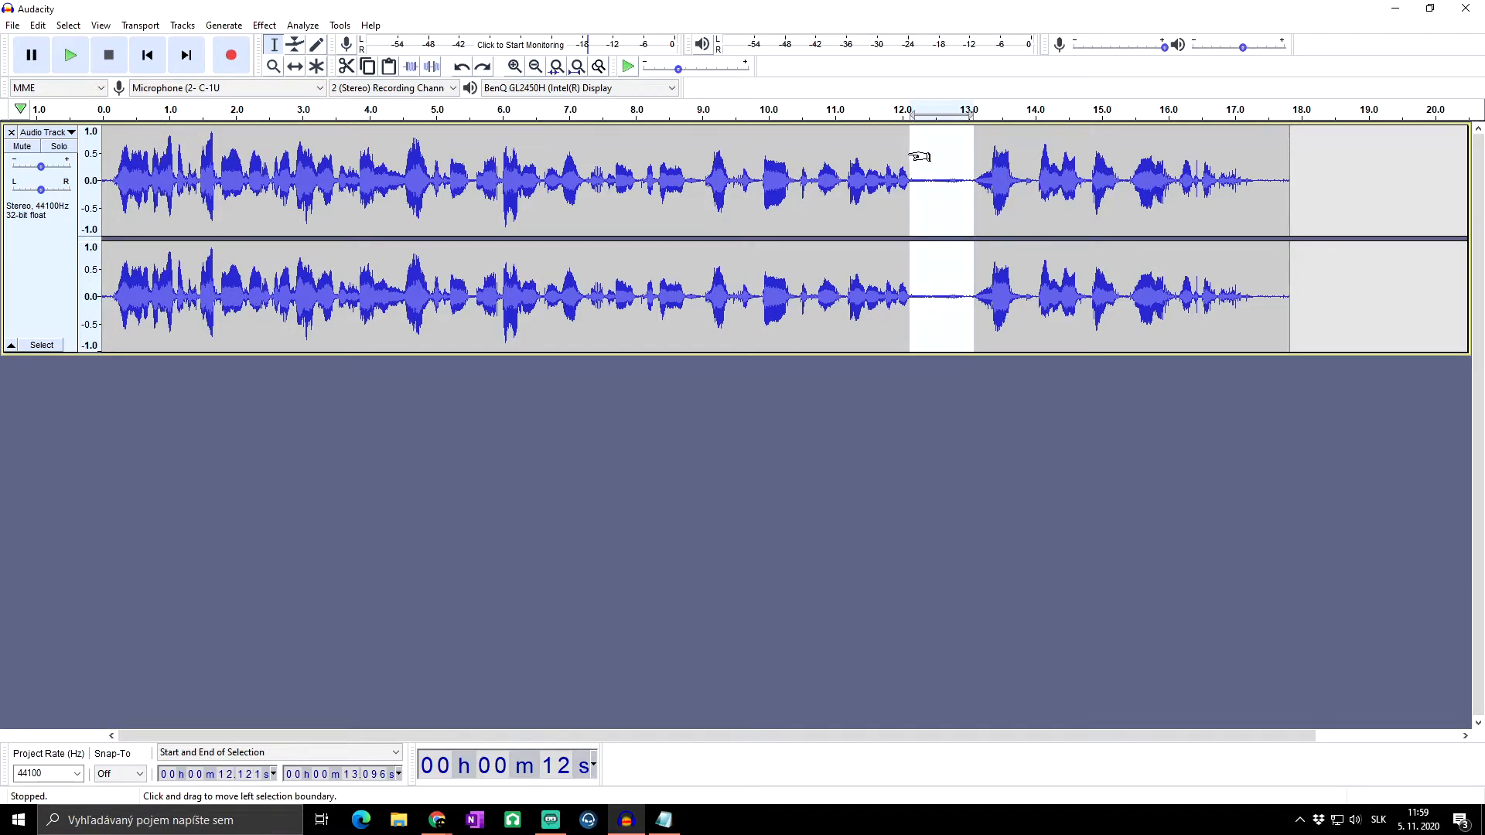
Replace the selected 12.1–13.1 s stretch with flat silence.
key("ctrl+l")
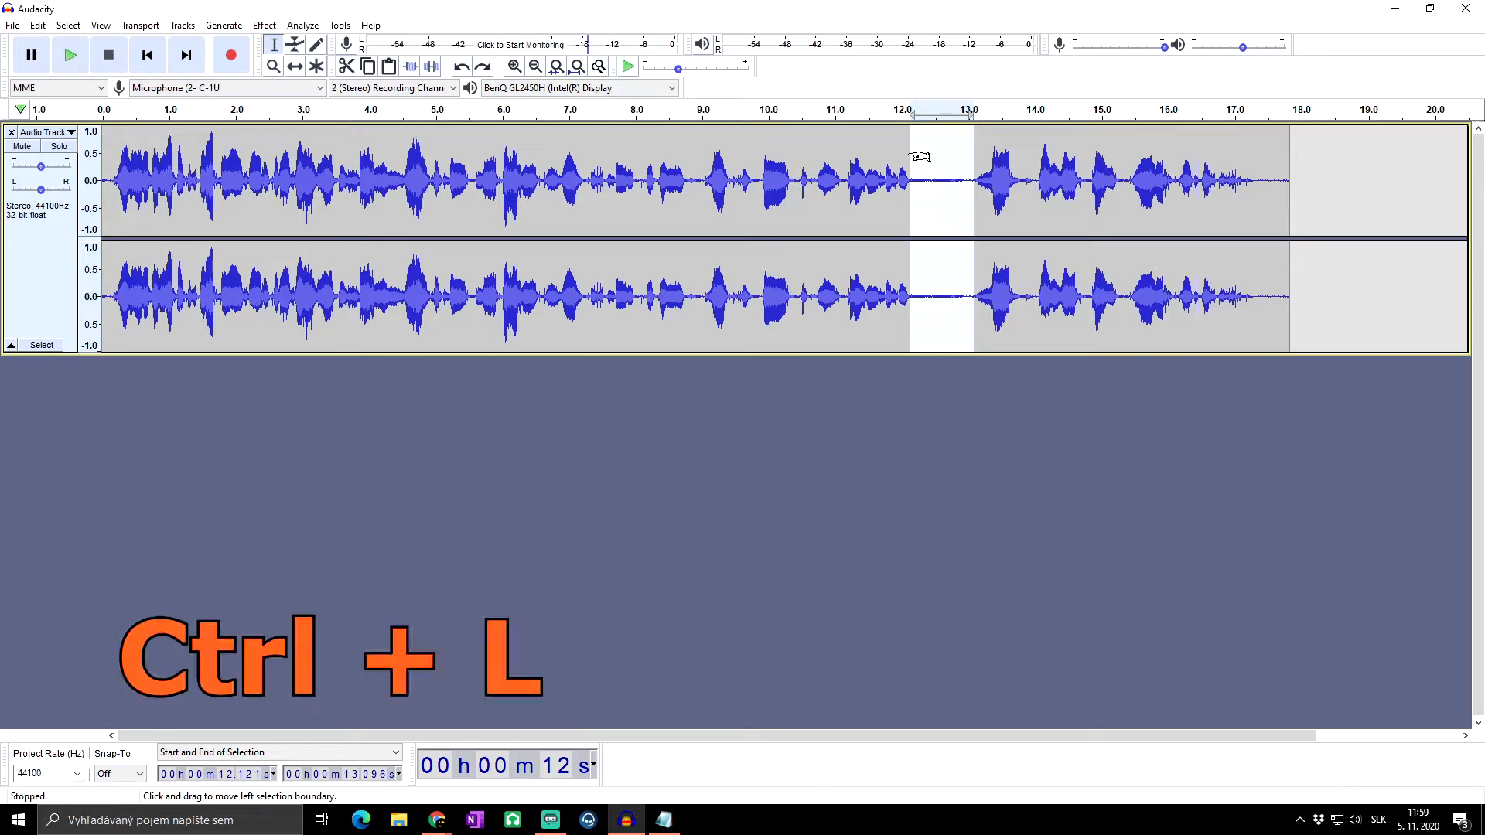
key("ctrl+l")
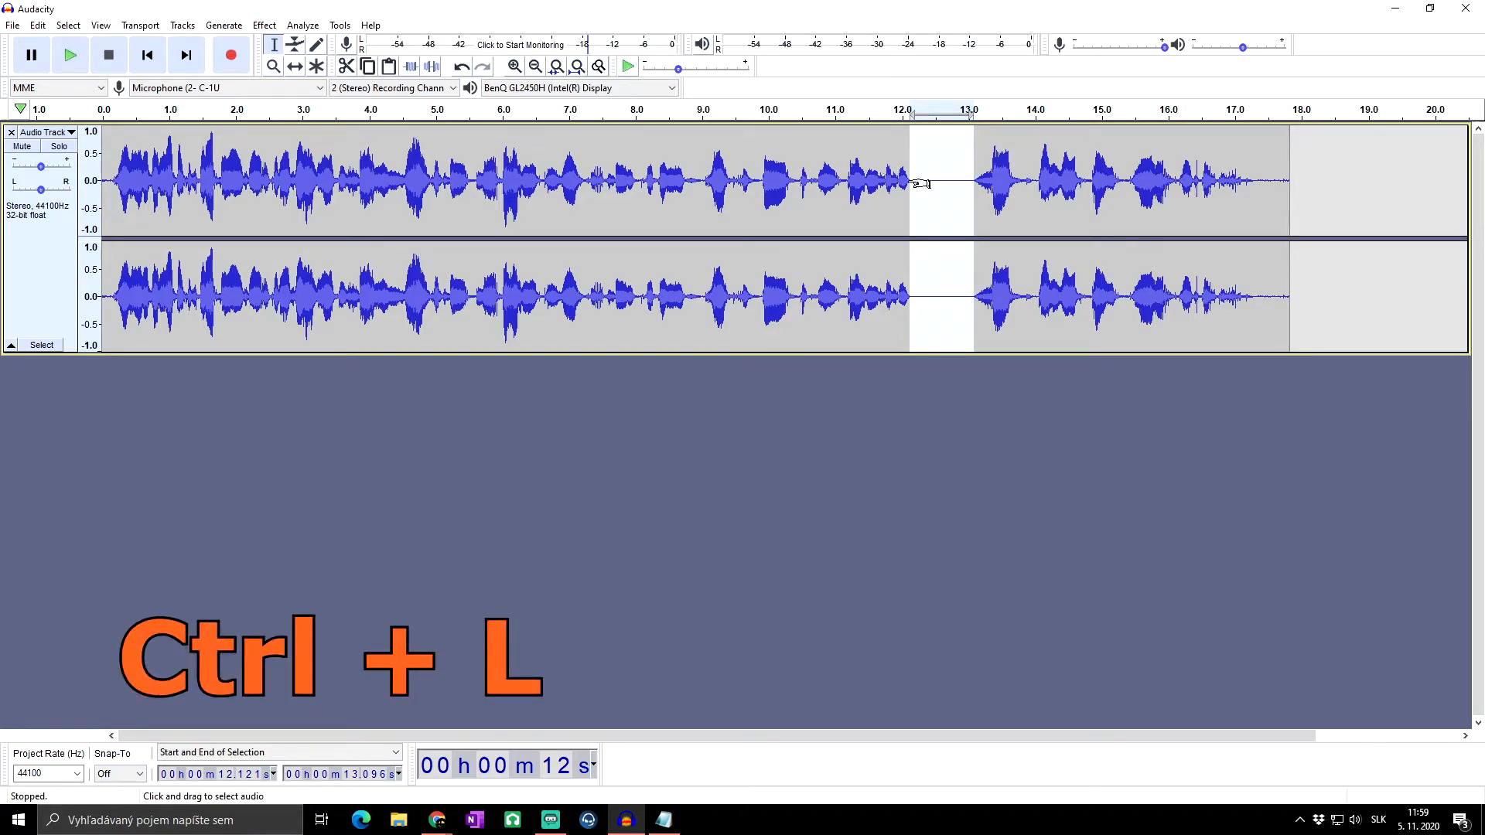
key("ctrl+l")
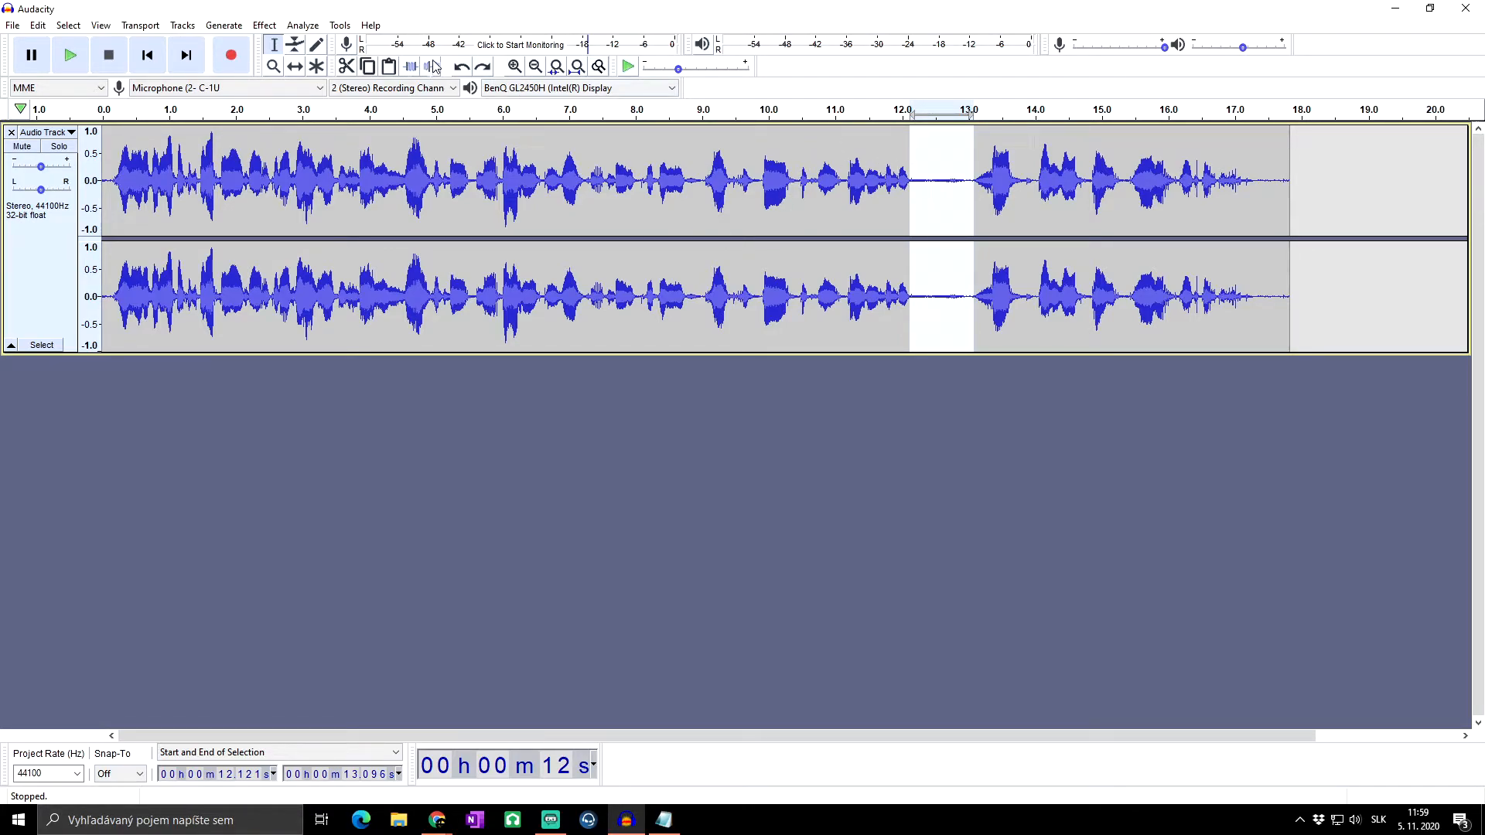
mouse_move(431, 65)
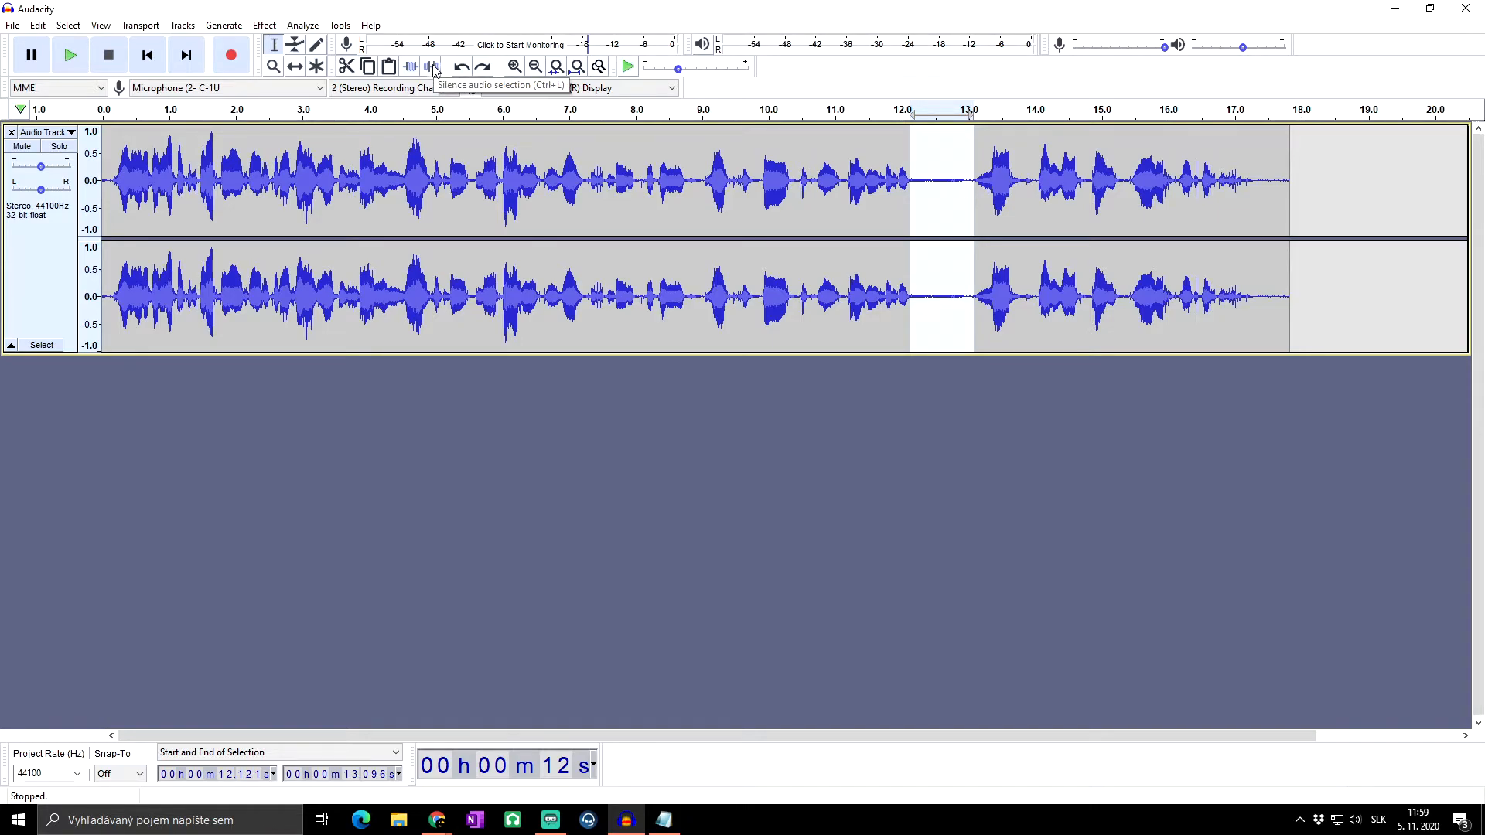
left_click(431, 66)
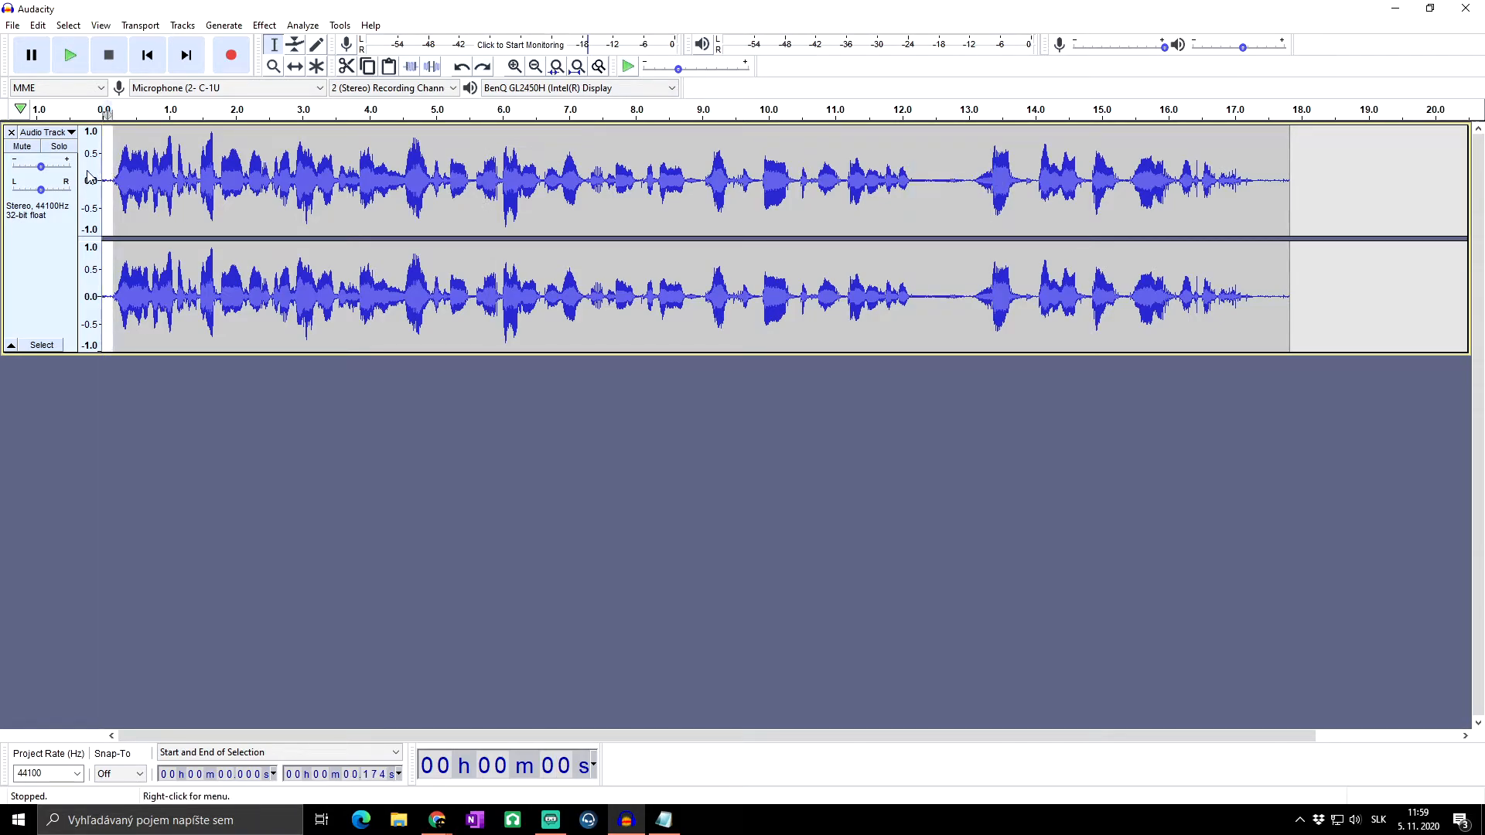
Select 0.163–17.310 s and trim away all audio outside it.
left_click(524, 180)
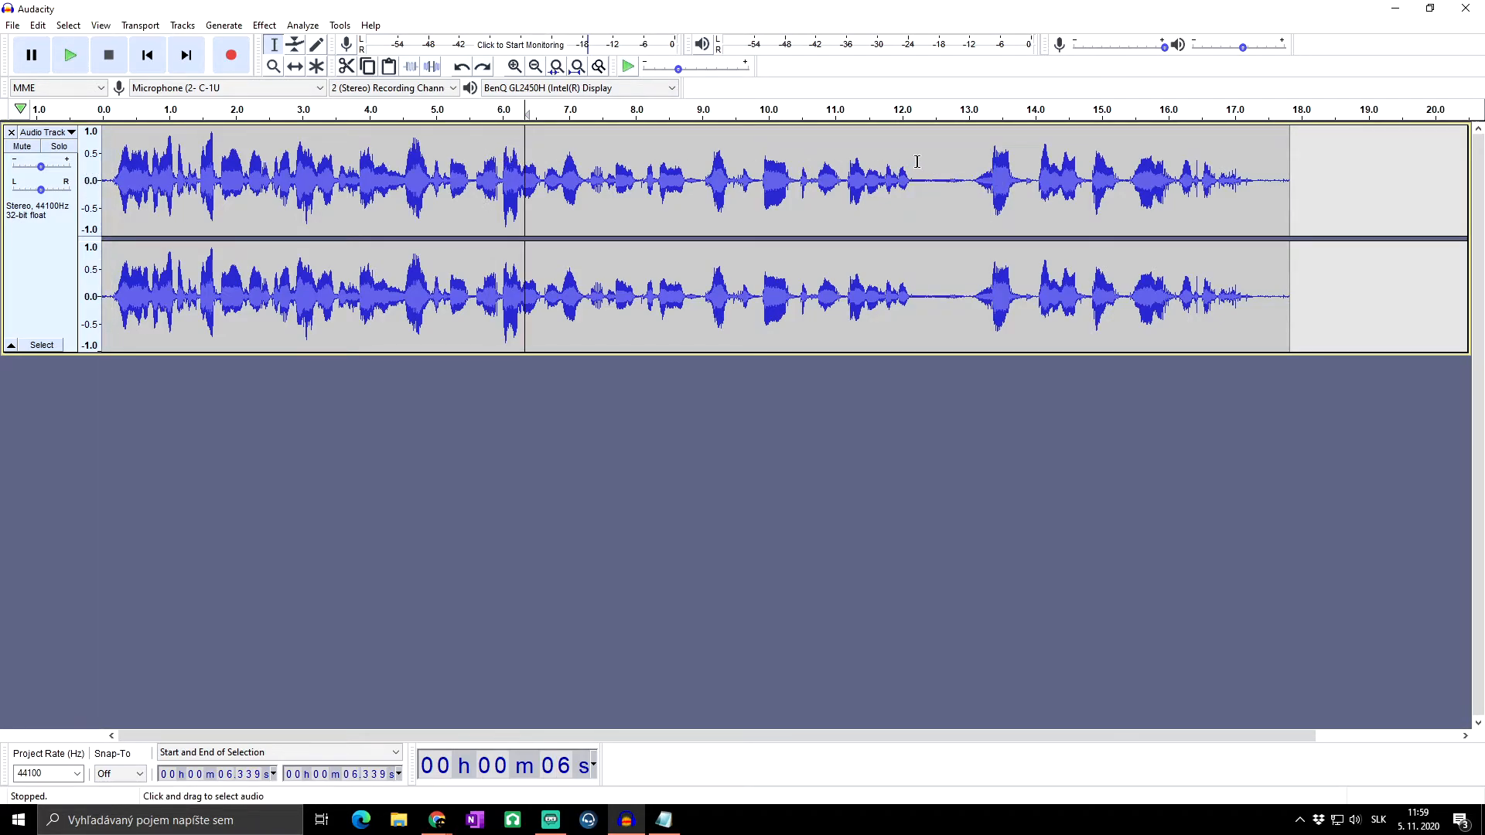
left_click_drag(907, 170, 970, 170)
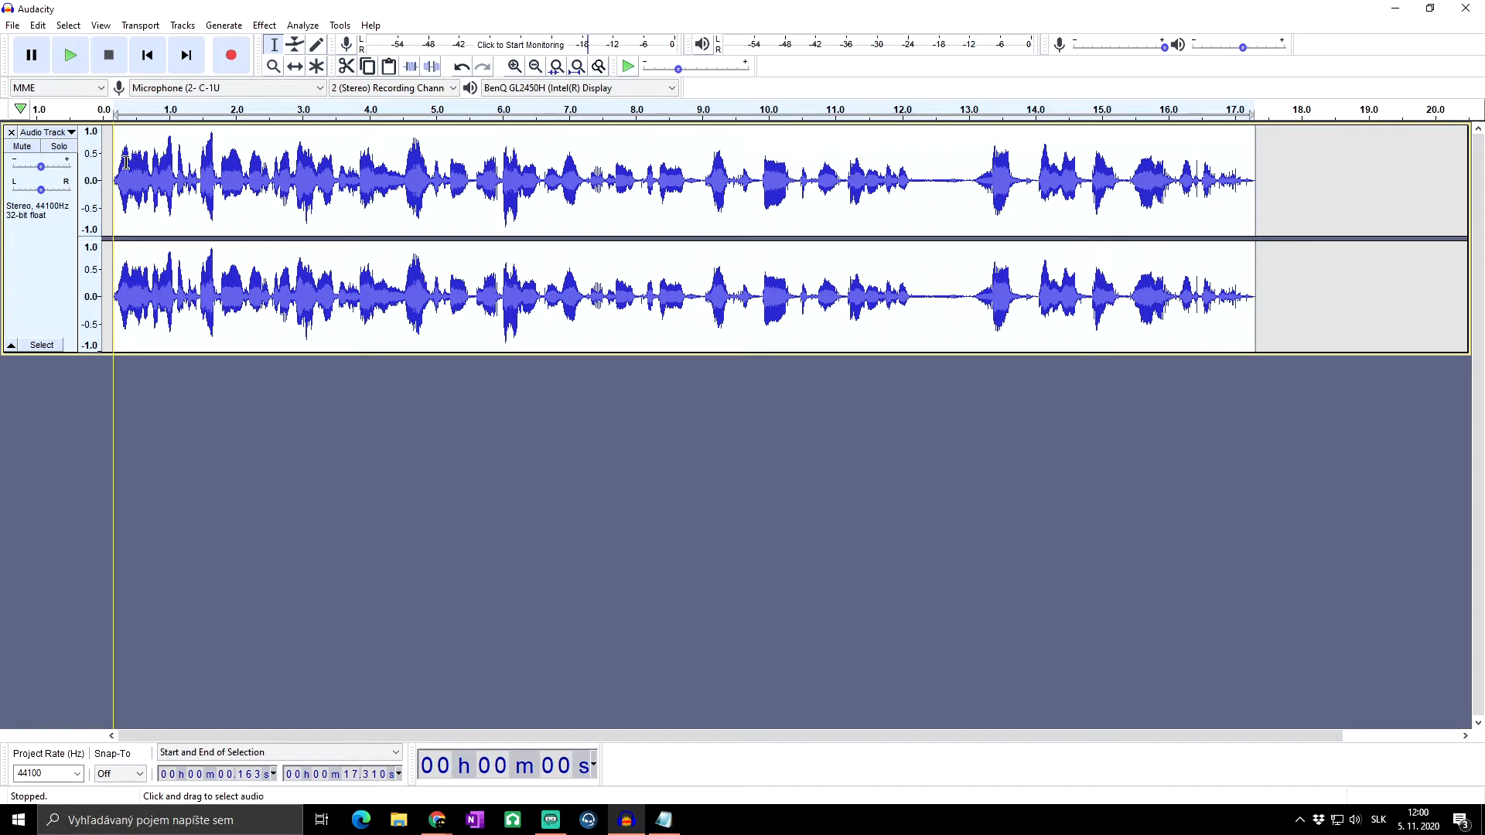
mouse_move(1307, 172)
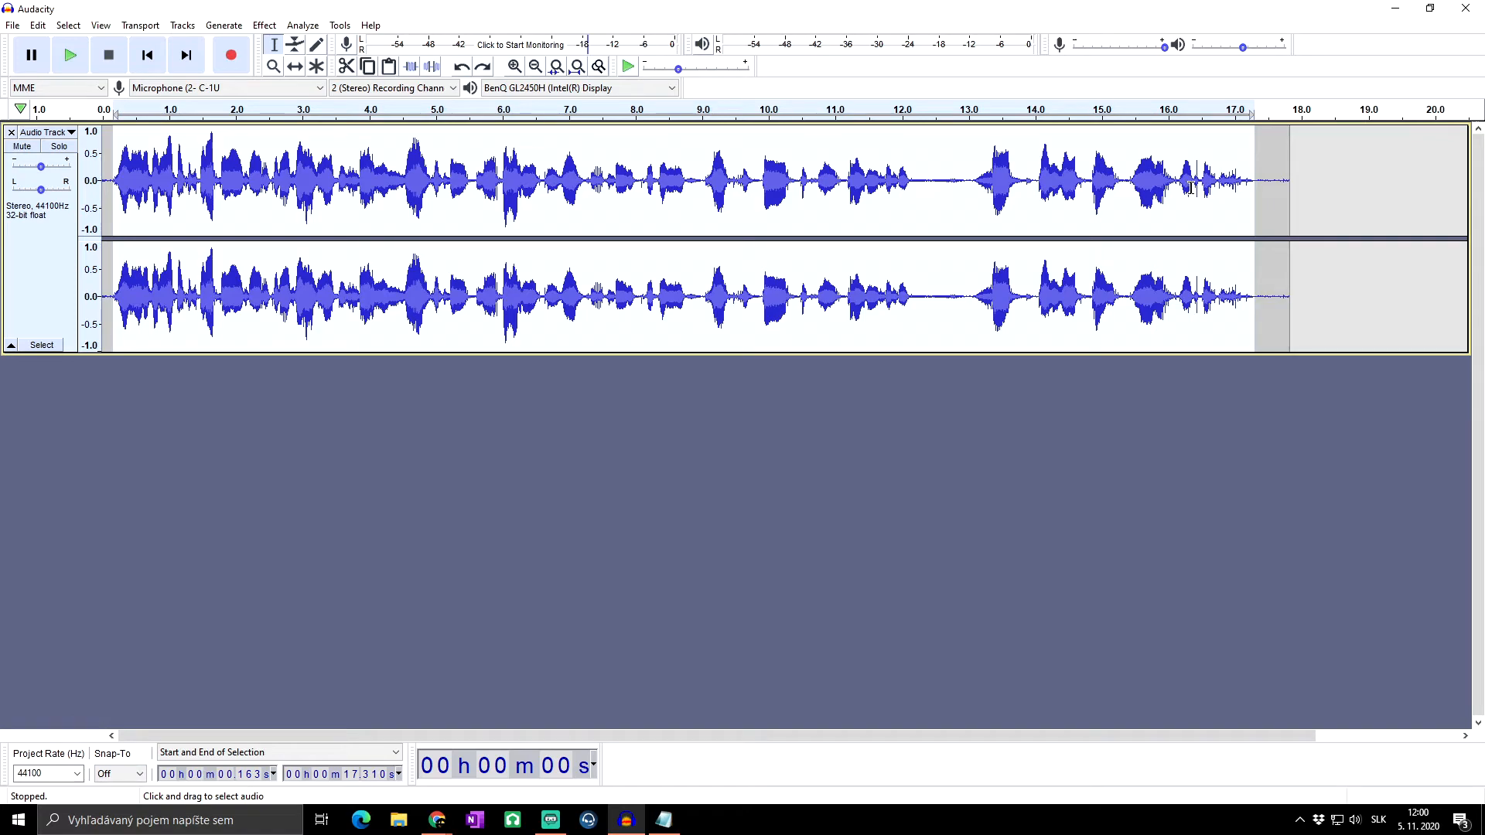
mouse_move(953, 163)
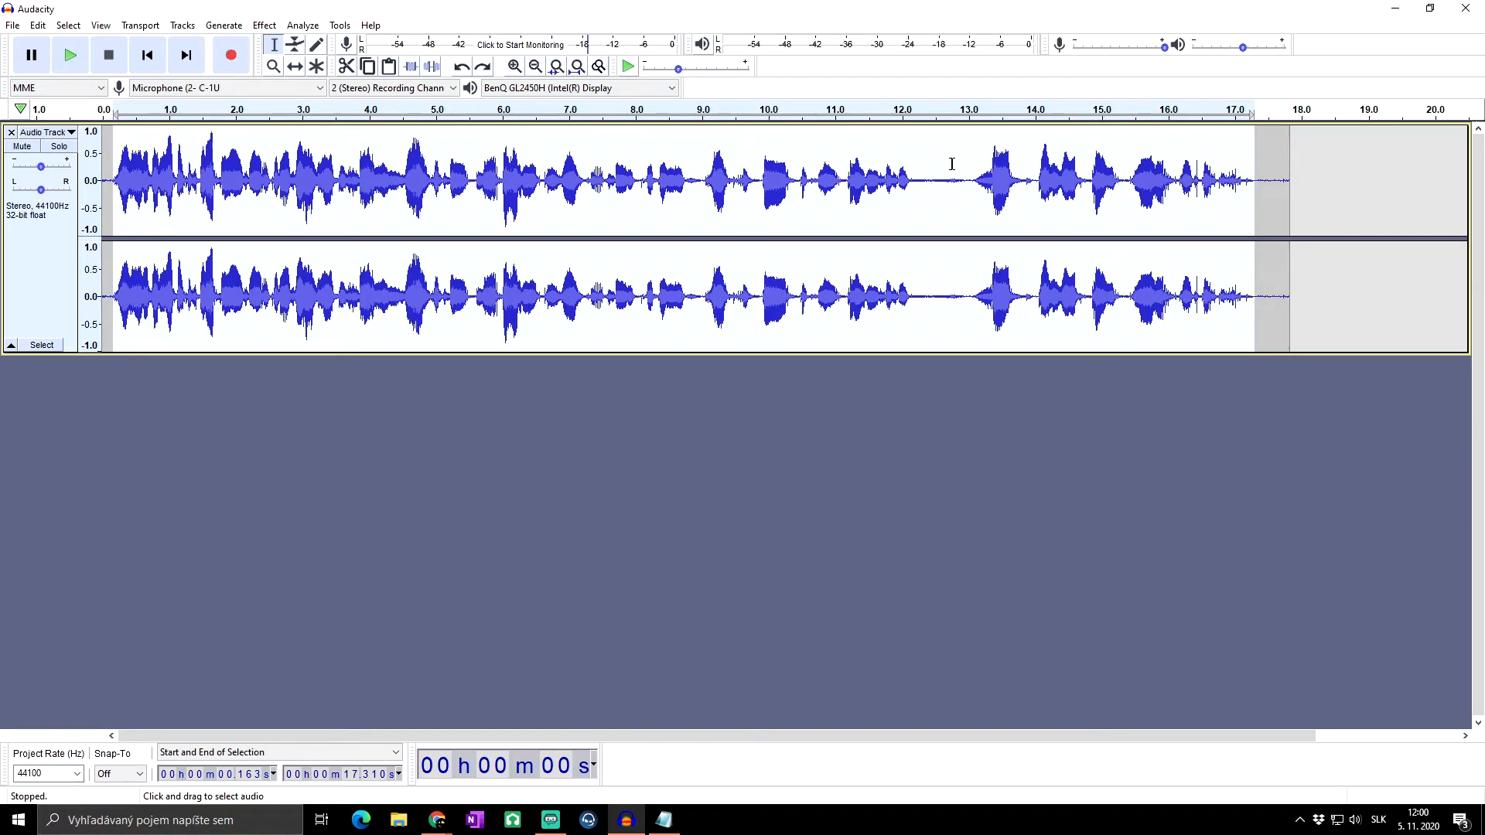
key("ctrl+t")
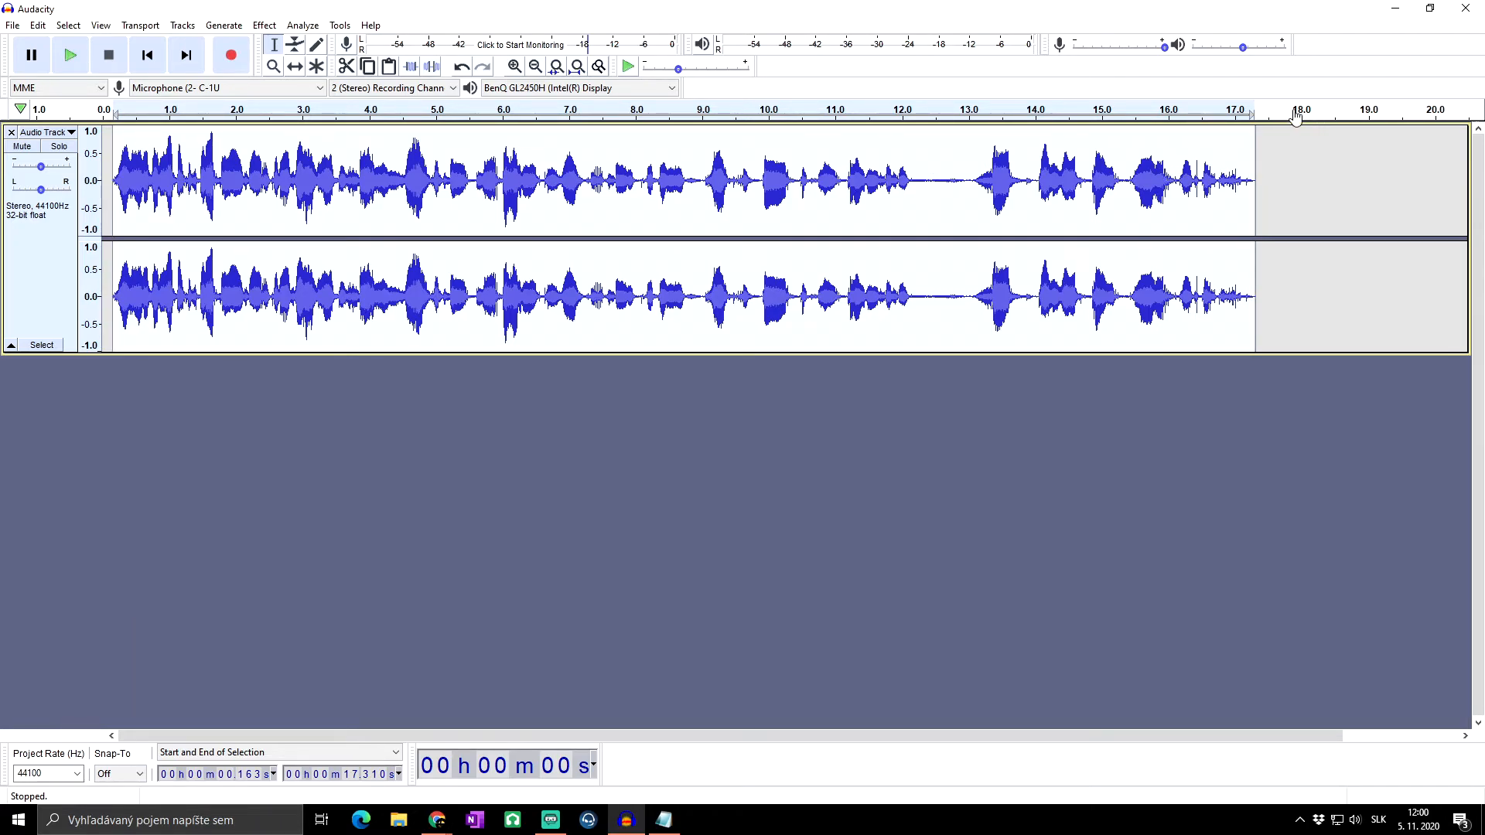
mouse_move(565, 163)
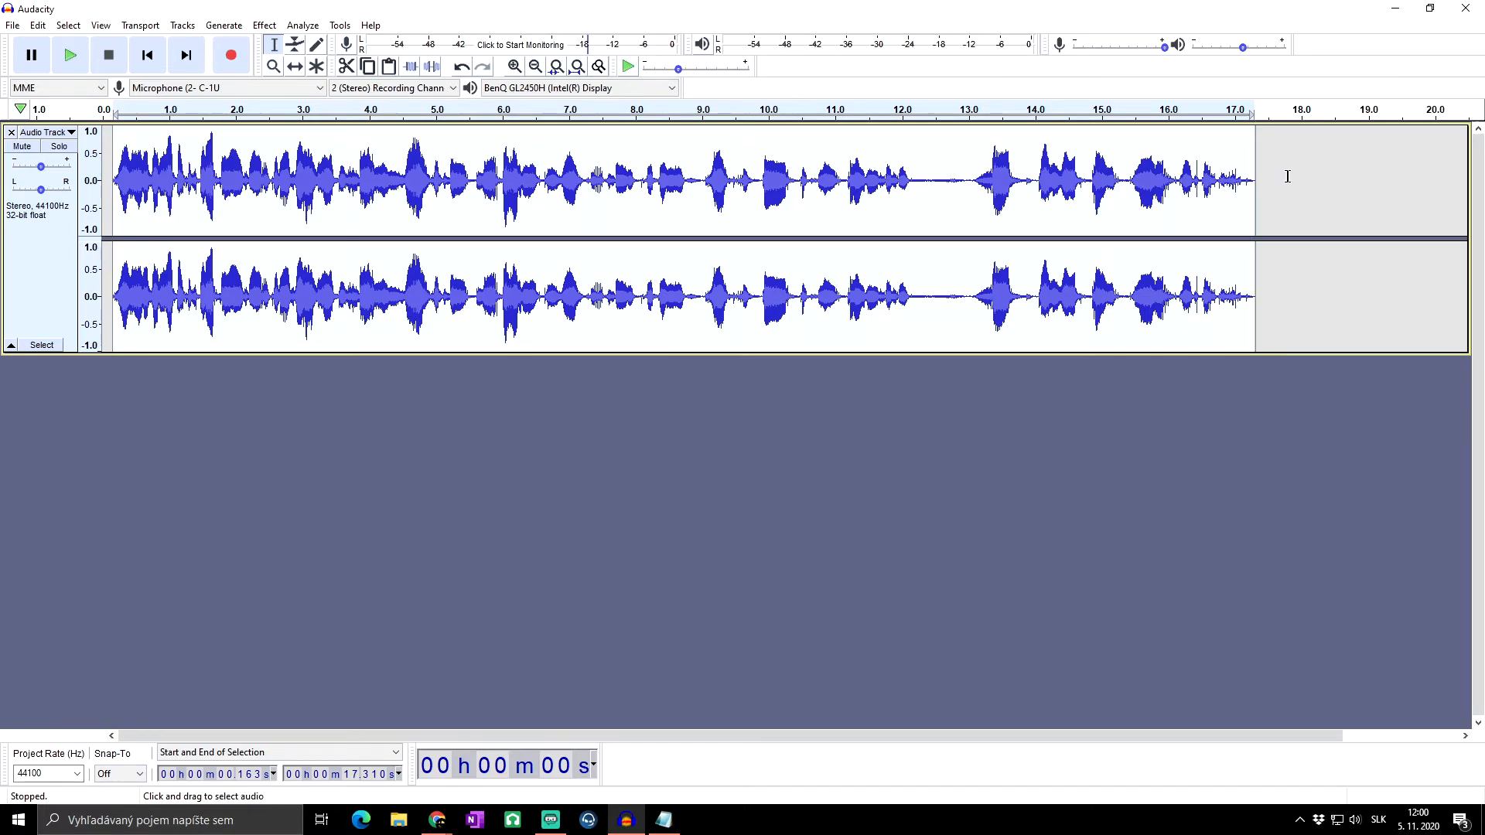
mouse_move(1299, 168)
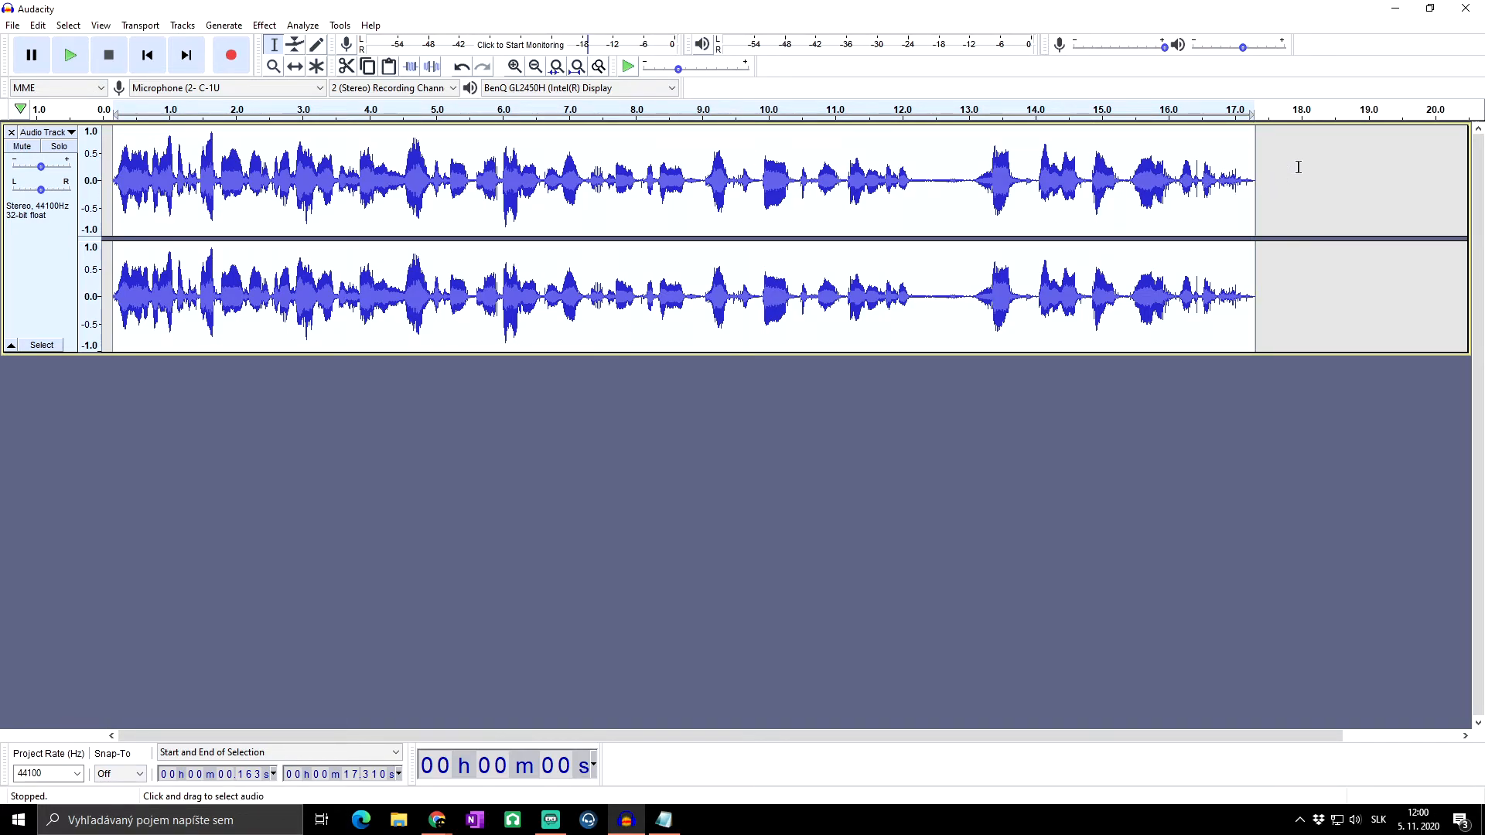